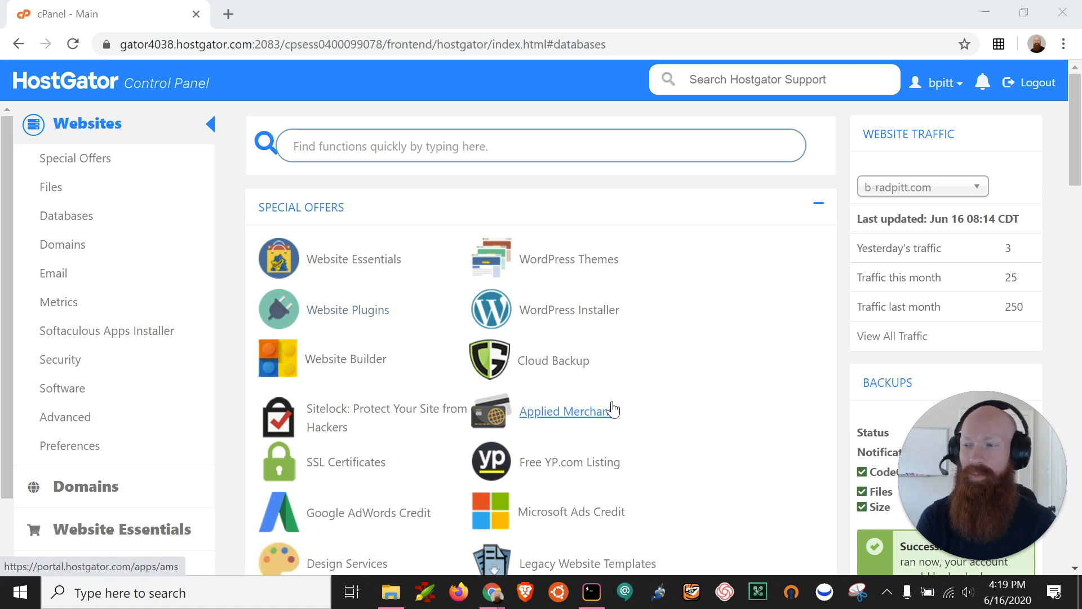
mouse_move(634, 408)
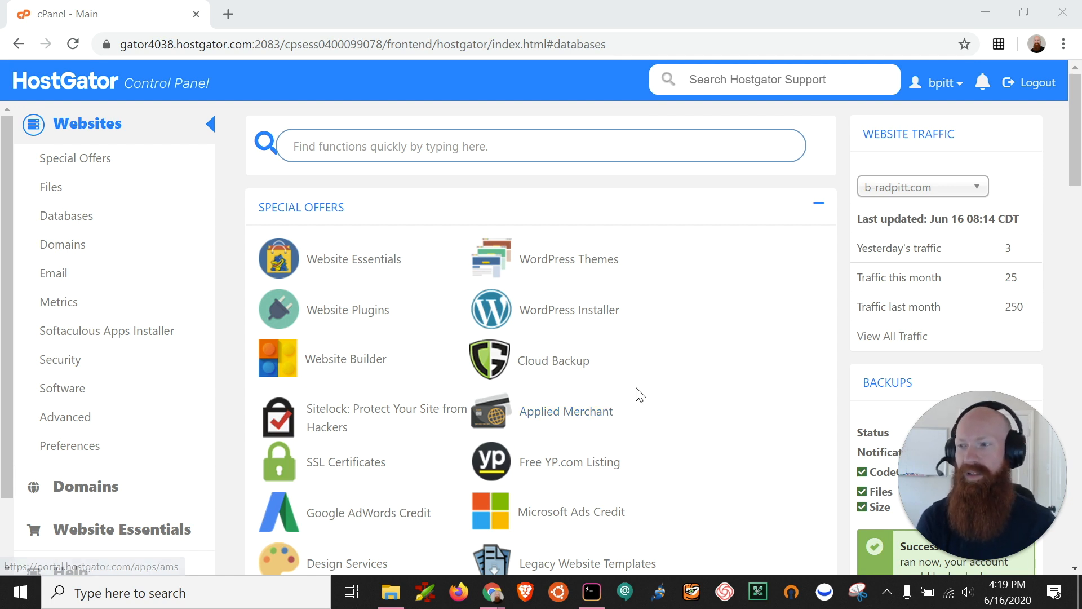
Step: Scroll the cPanel dashboard down past Special Offers to the Files section
scroll("down", 3)
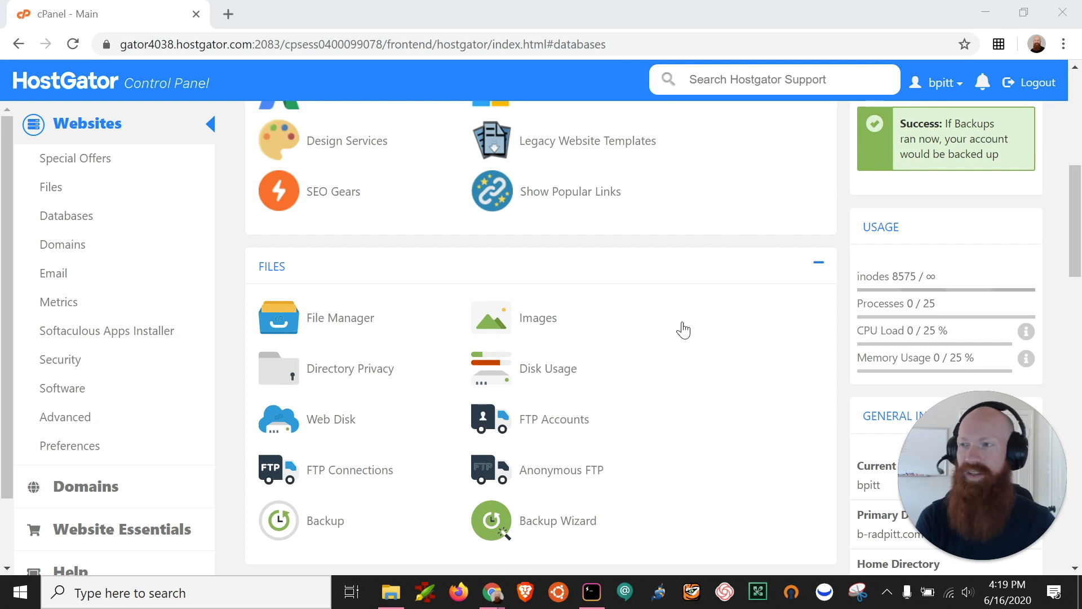
scroll("down", 3)
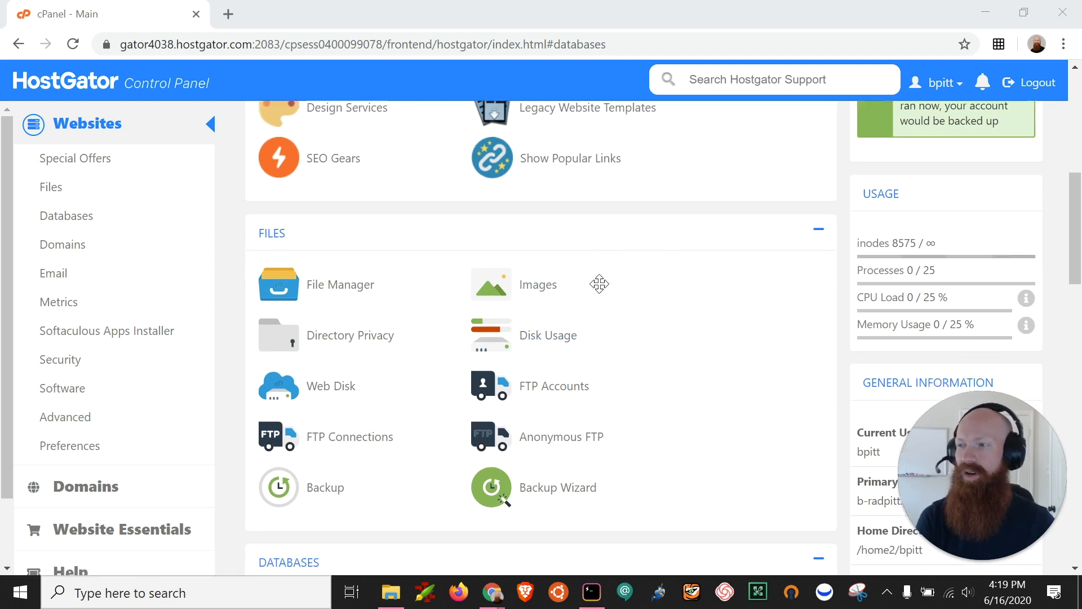
scroll("down", 3)
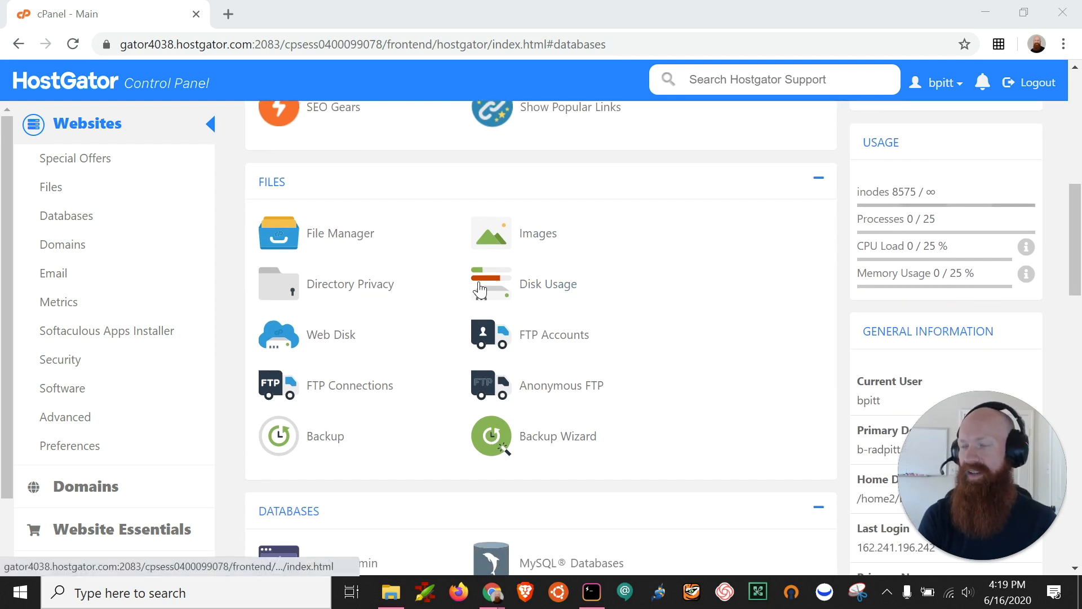
Step: Open Backup and scroll to Partial Backups' MySQL database download list
left_click(325, 436)
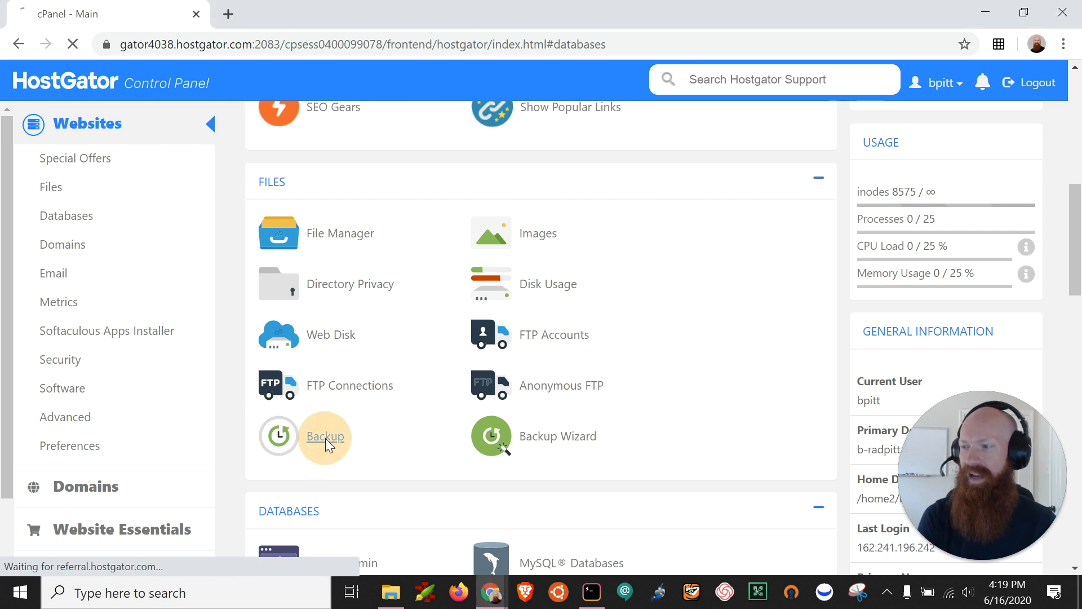
left_click(325, 436)
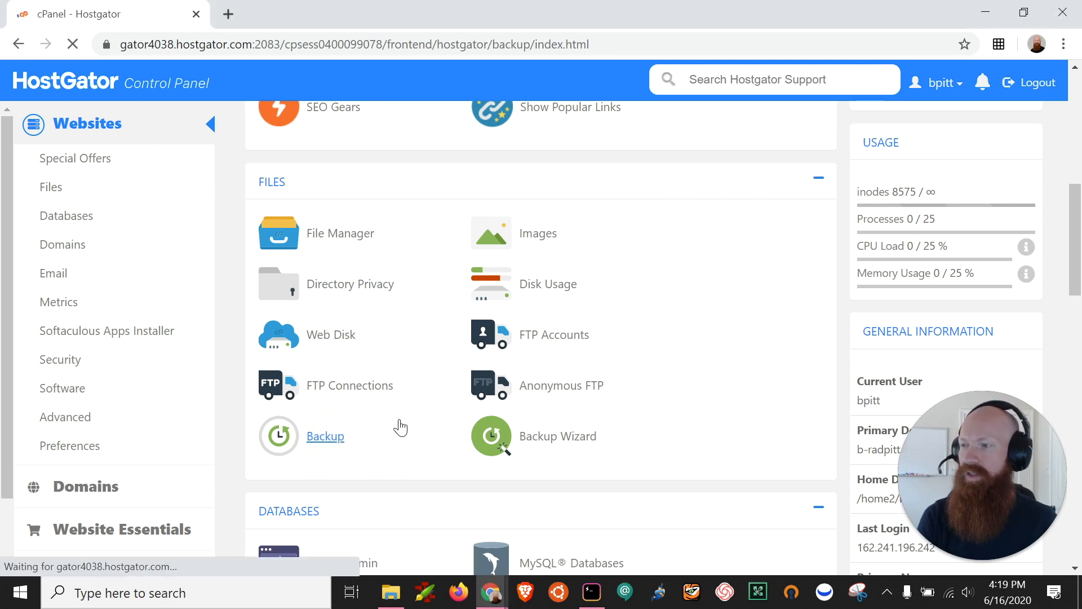
left_click(325, 436)
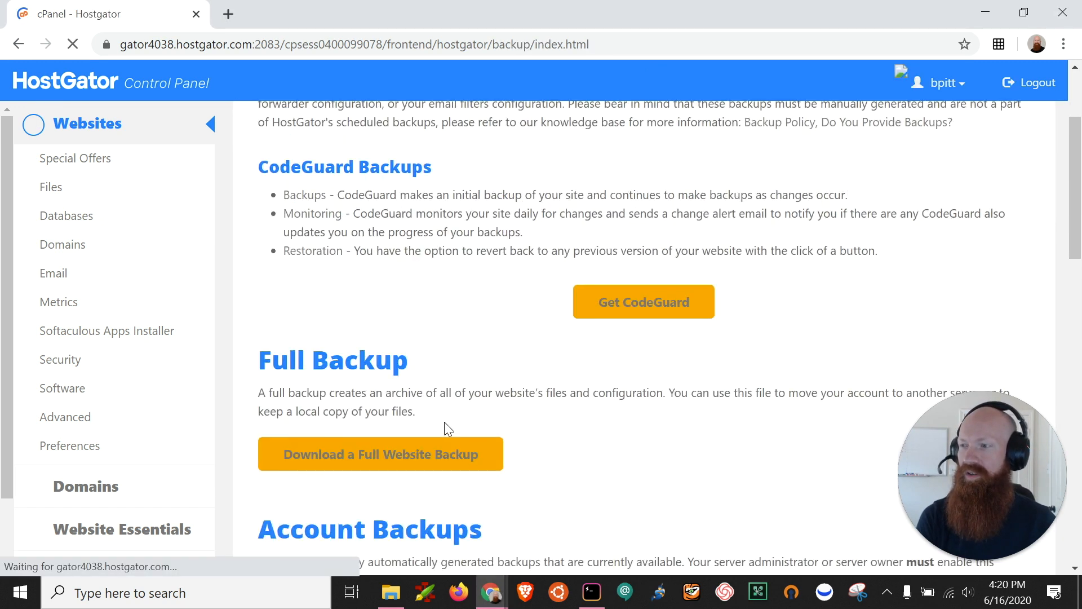
scroll("down", 3)
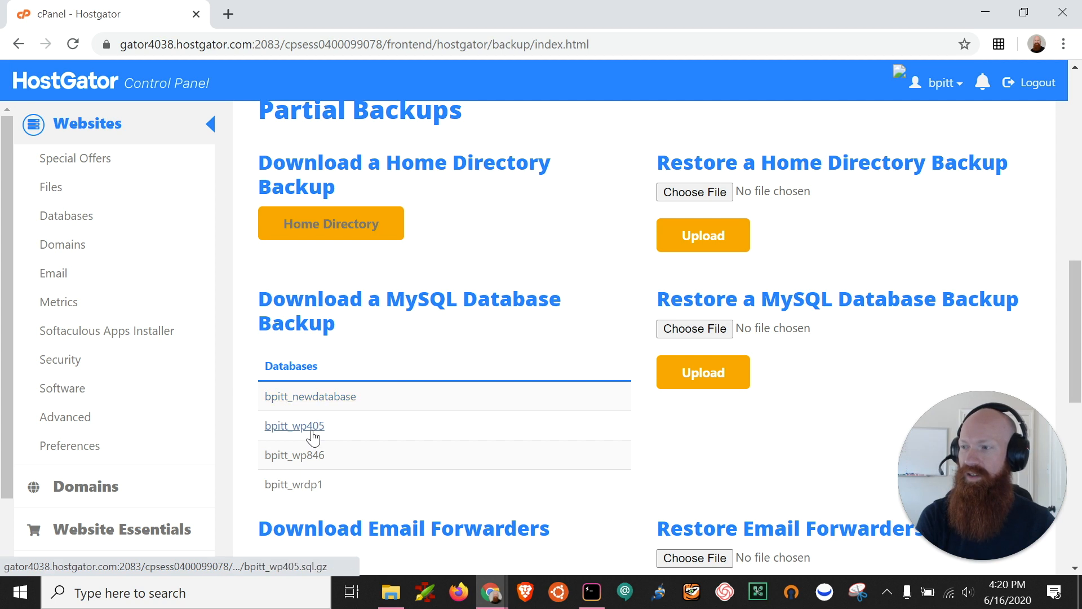
mouse_move(294, 483)
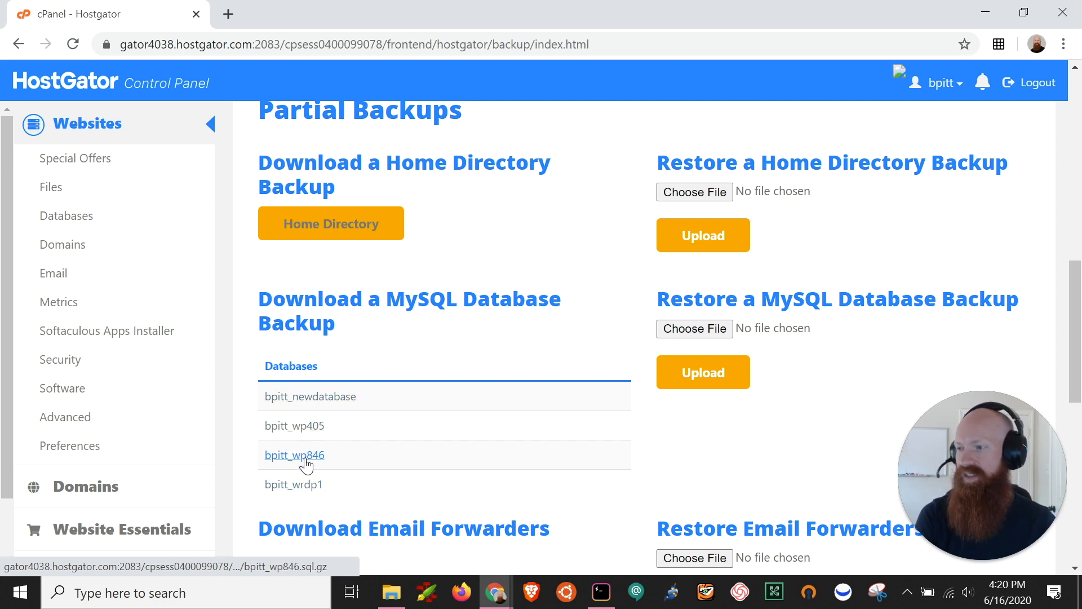
Step: Download bpitt_wp846.sql.gz and show it in the Downloads folder
left_click(294, 455)
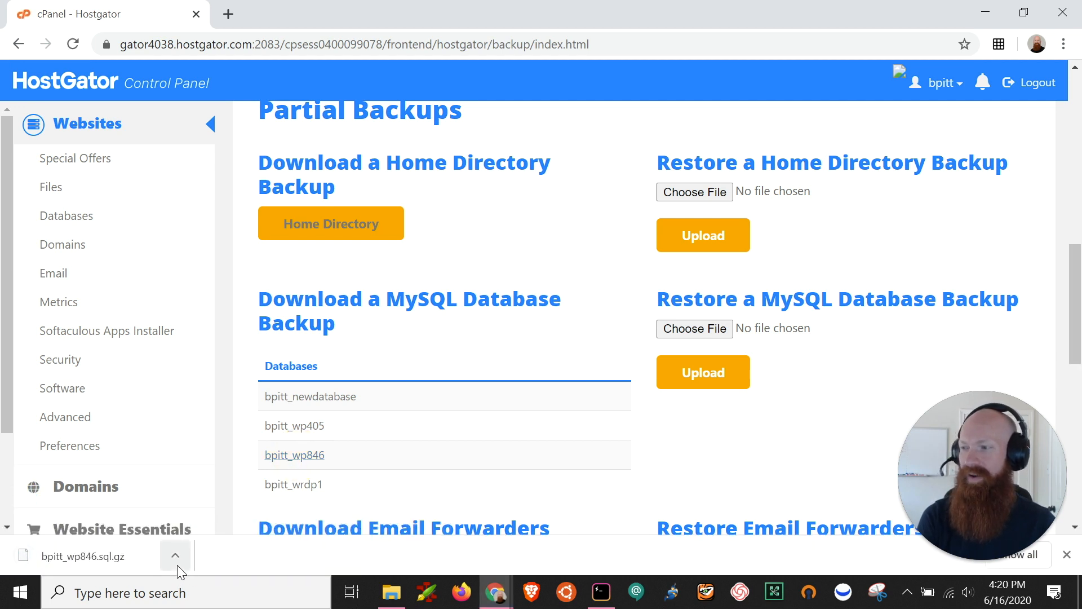
left_click(174, 555)
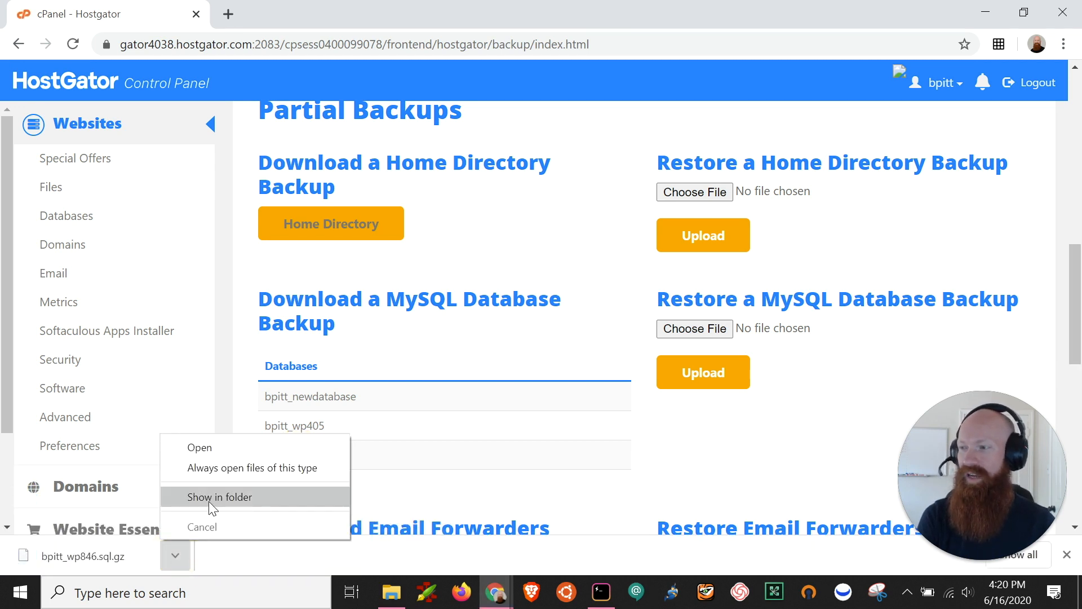
left_click(220, 496)
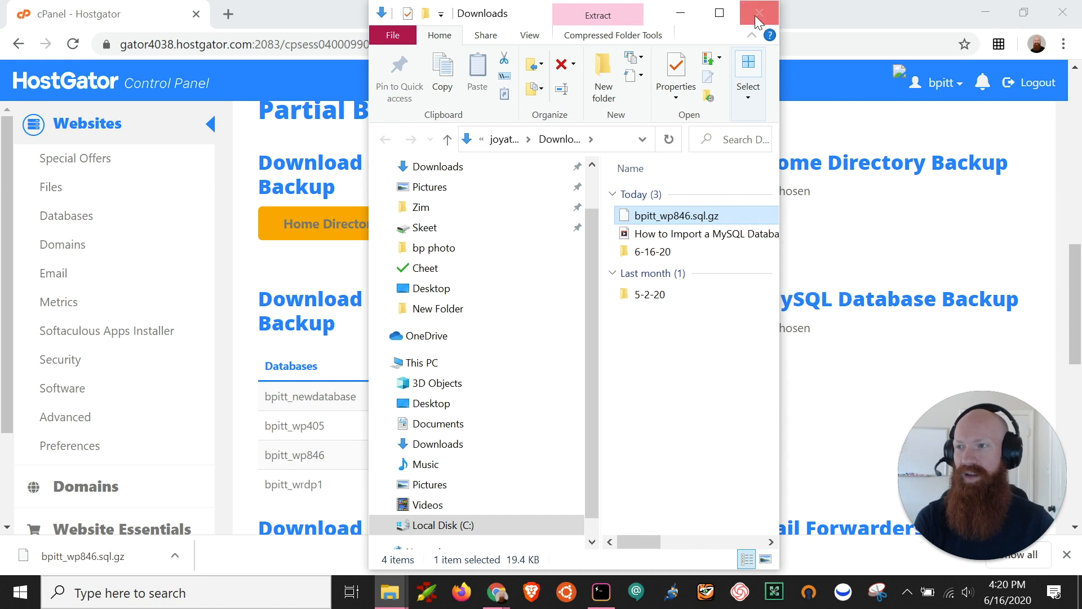
Step: Close the Downloads folder window to return to Partial Backups
left_click(758, 13)
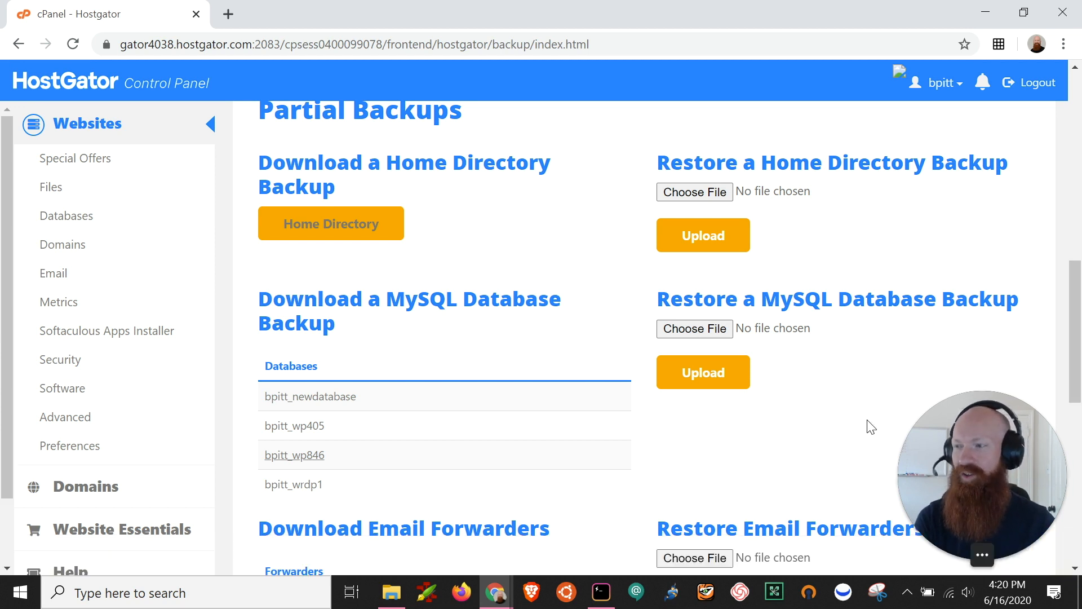
mouse_move(228, 354)
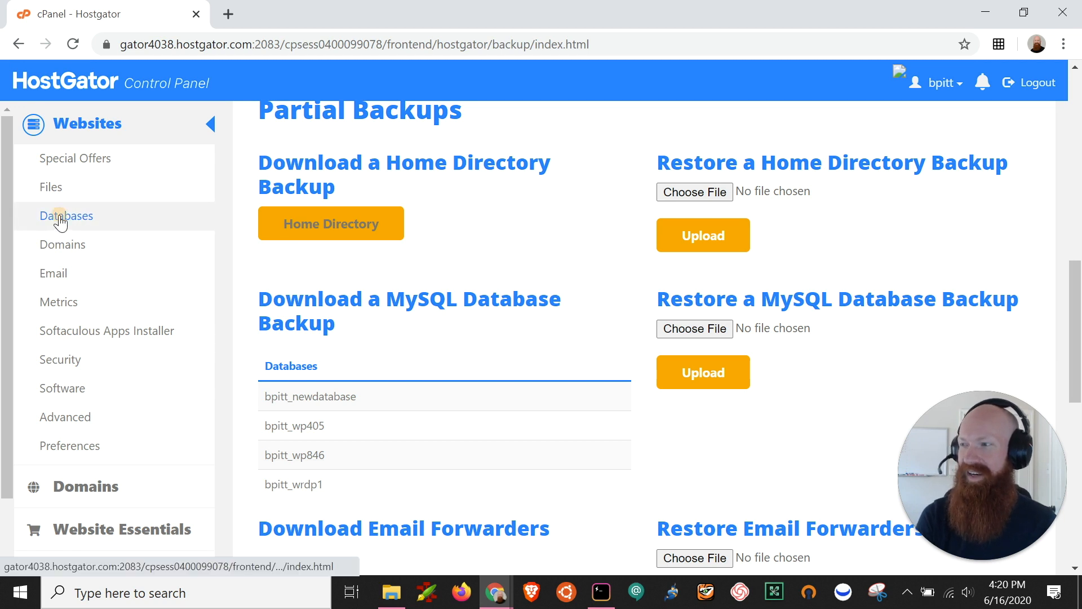
Step: Launch phpMyAdmin from the Databases section of cPanel
left_click(67, 216)
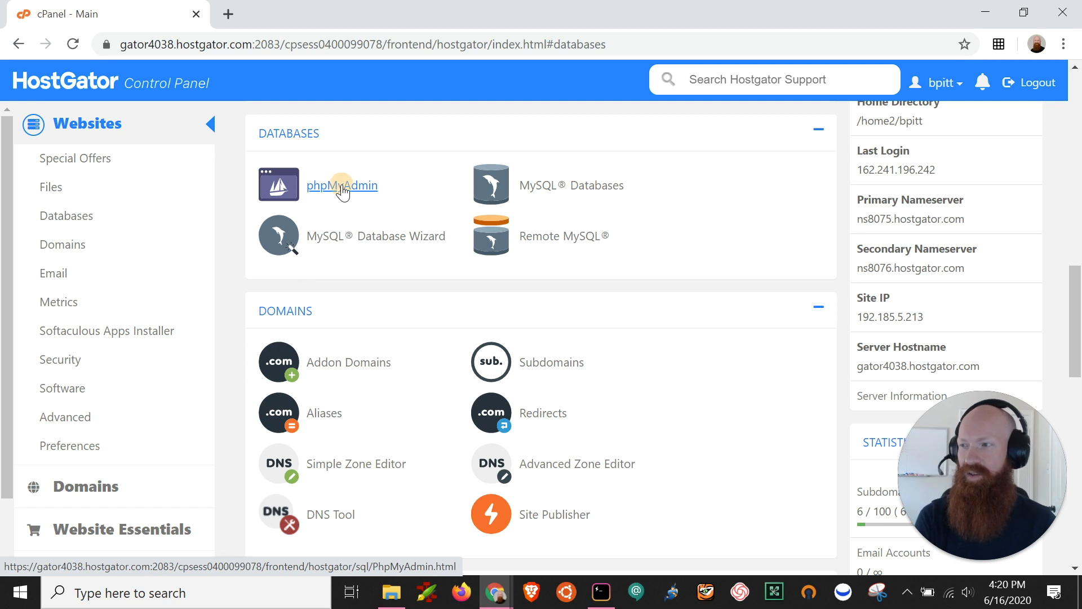
left_click(341, 185)
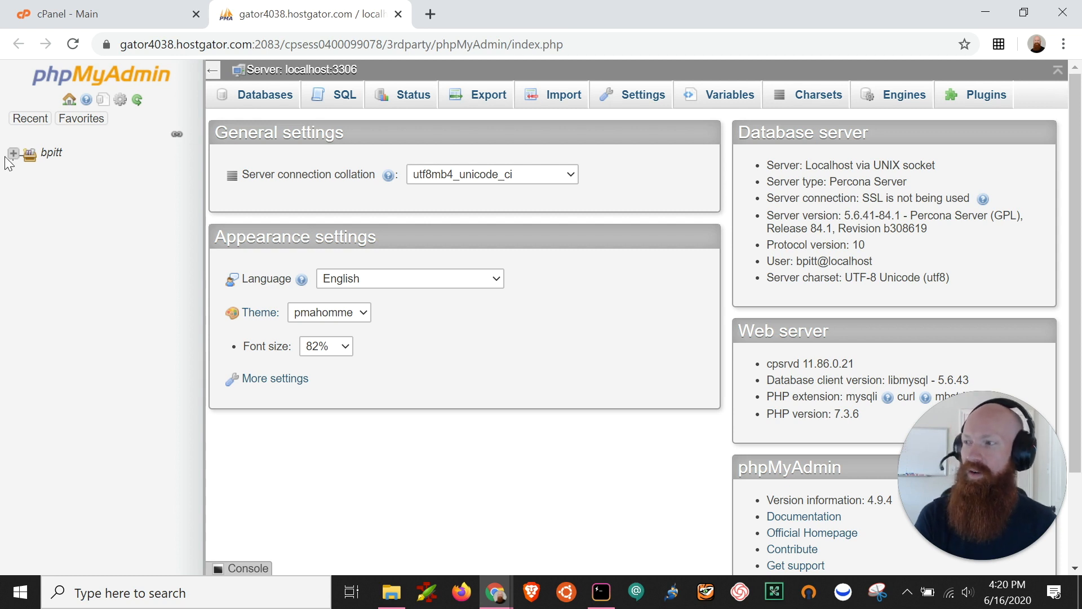
mouse_move(12, 154)
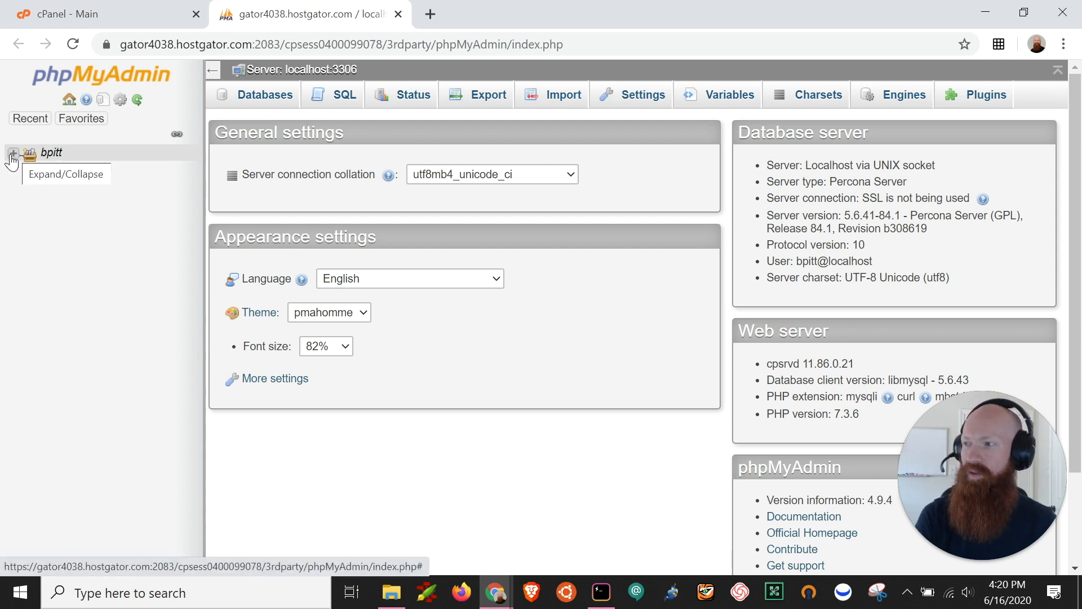
Step: Open bpitt_wp846 under bpitt, list its 12 tables, and go to Export
left_click(12, 153)
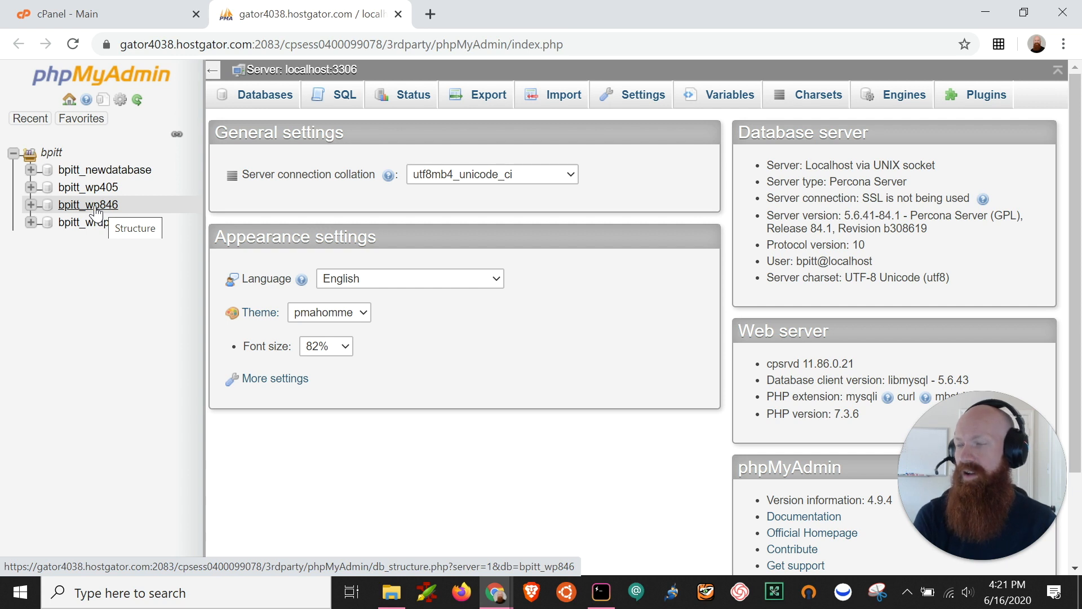
left_click(88, 204)
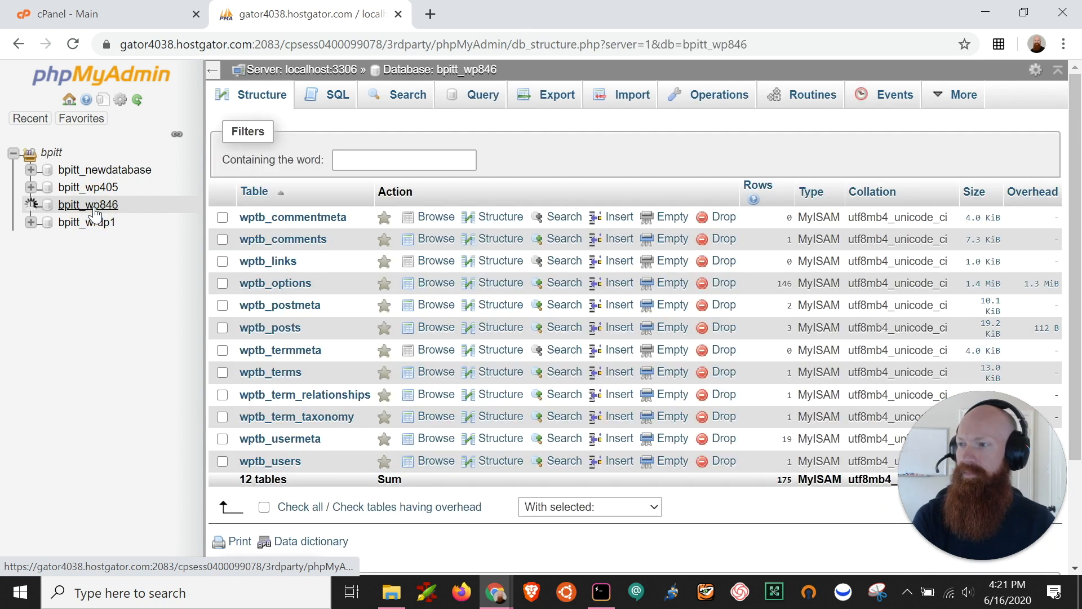
left_click(88, 204)
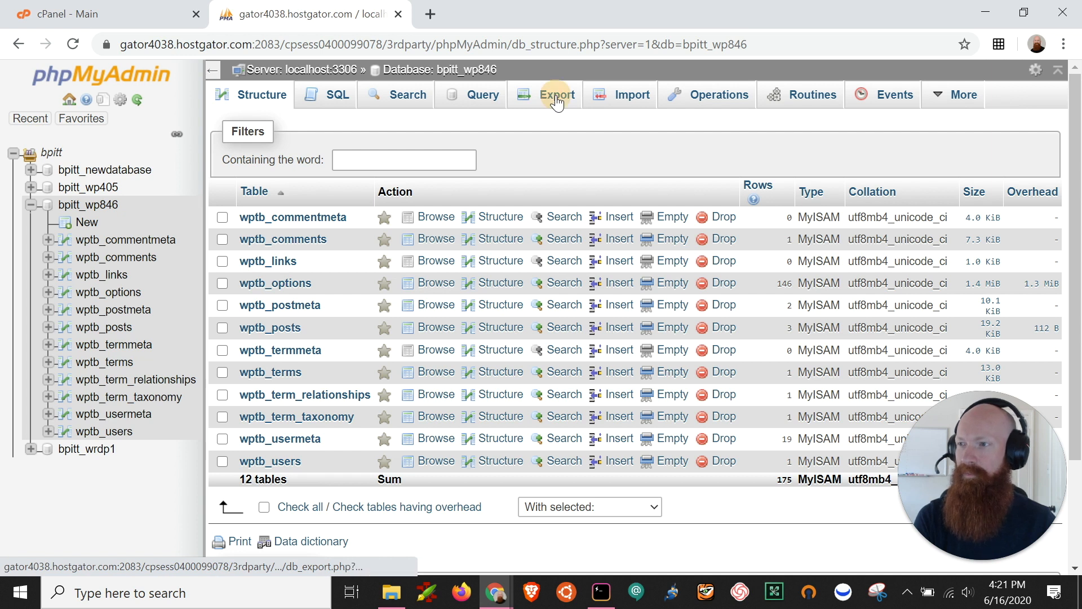
left_click(556, 95)
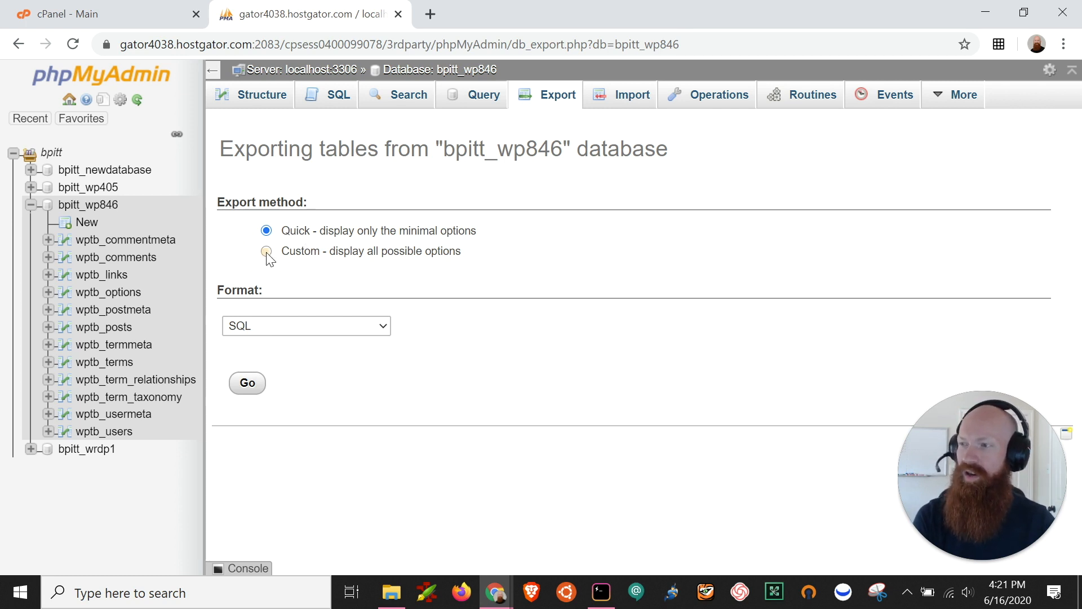
Step: Preview the Custom export options, then return to the Quick method
left_click(267, 250)
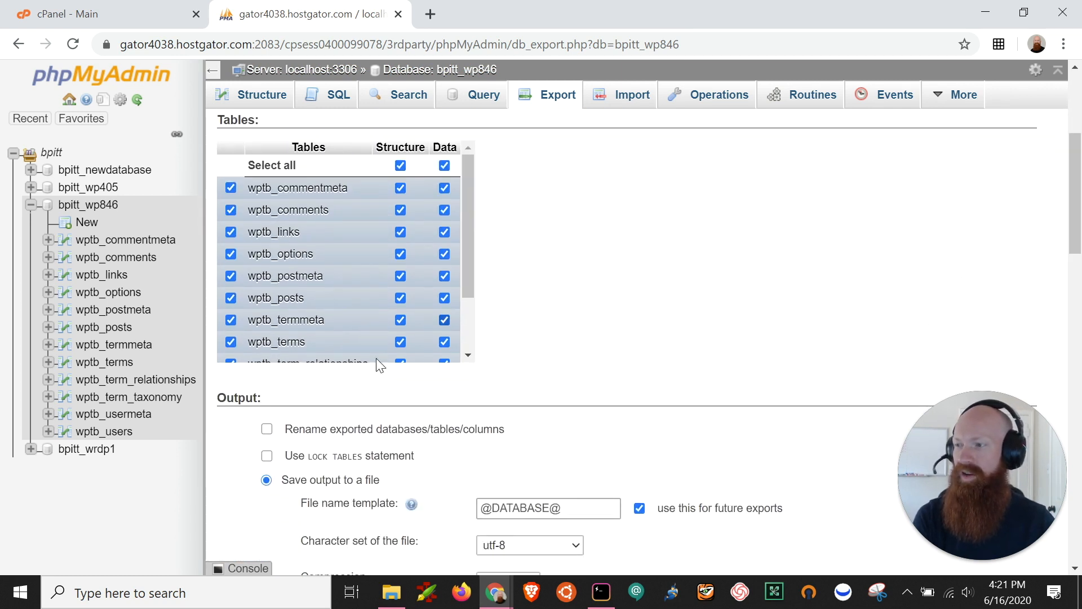
scroll("down", 3)
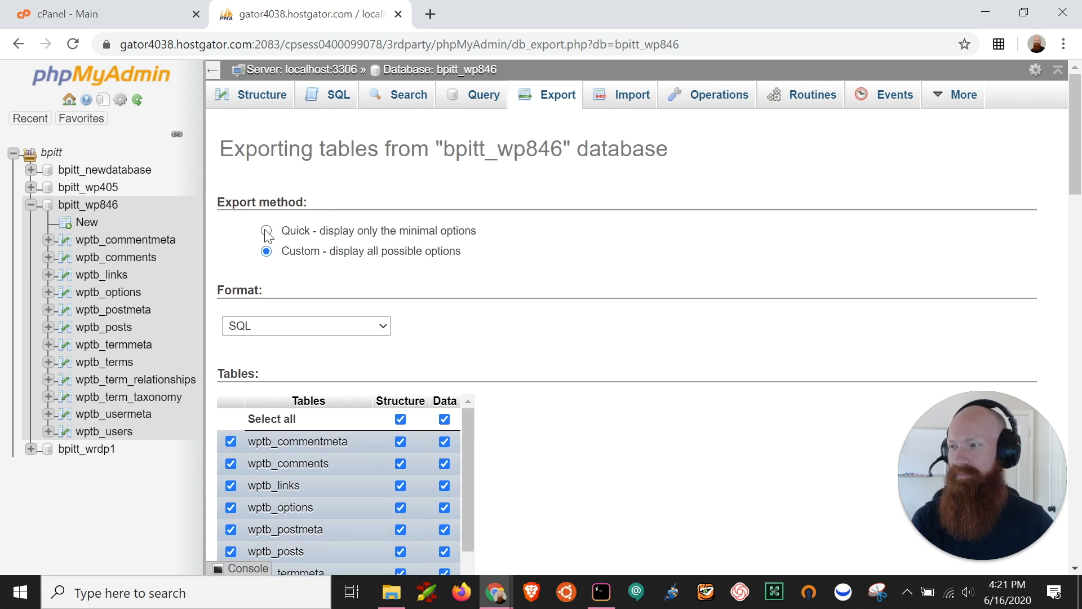
left_click(267, 230)
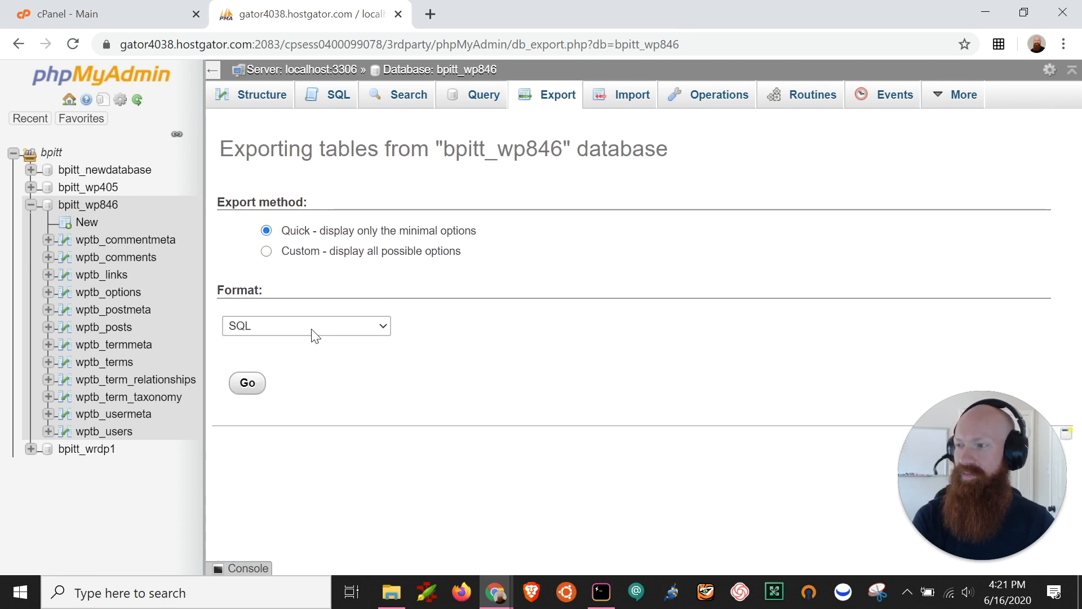
Step: Export bpitt_wp846 in SQL format, saving bpitt_wp846.sql to Downloads
left_click(305, 325)
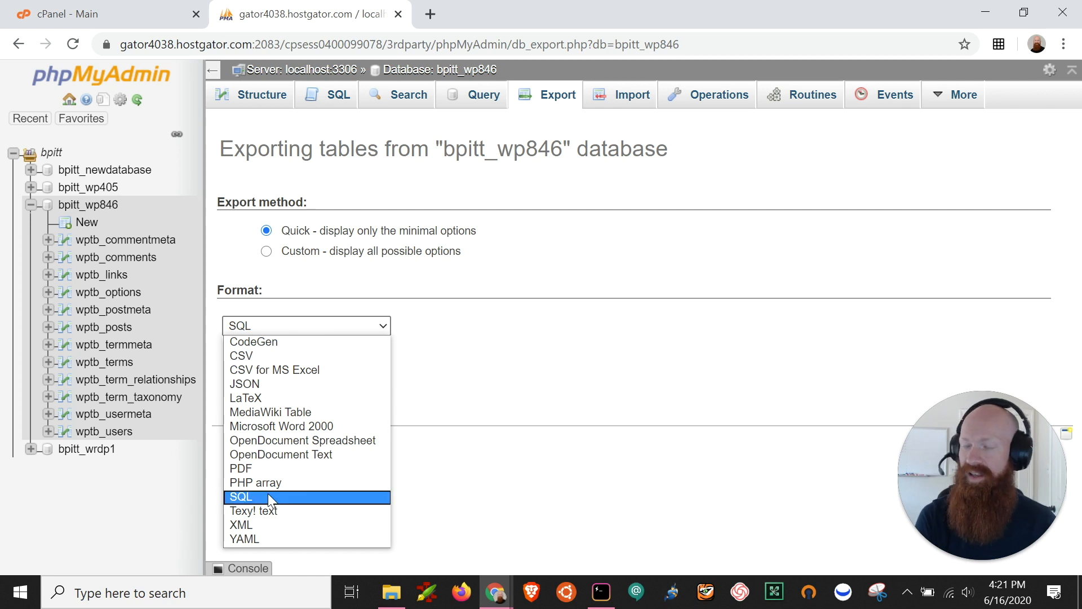
left_click(241, 496)
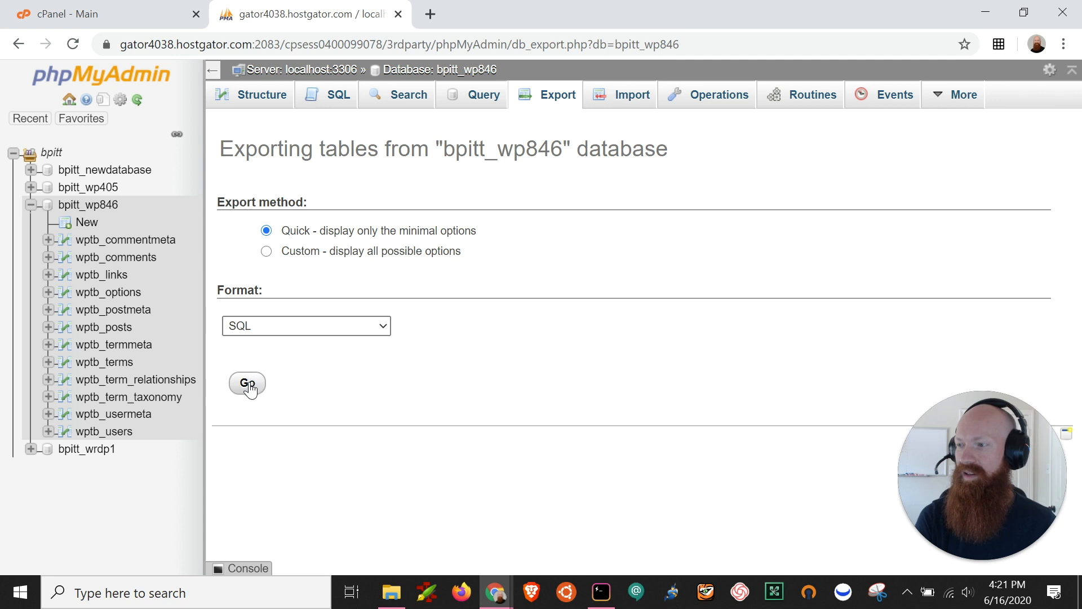
left_click(246, 383)
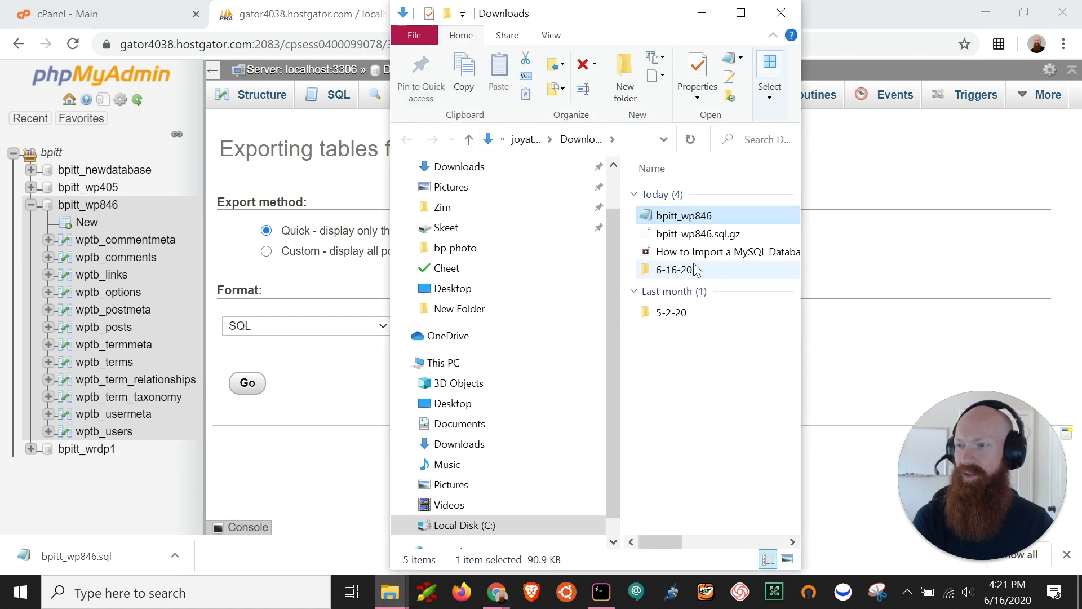
mouse_move(682, 215)
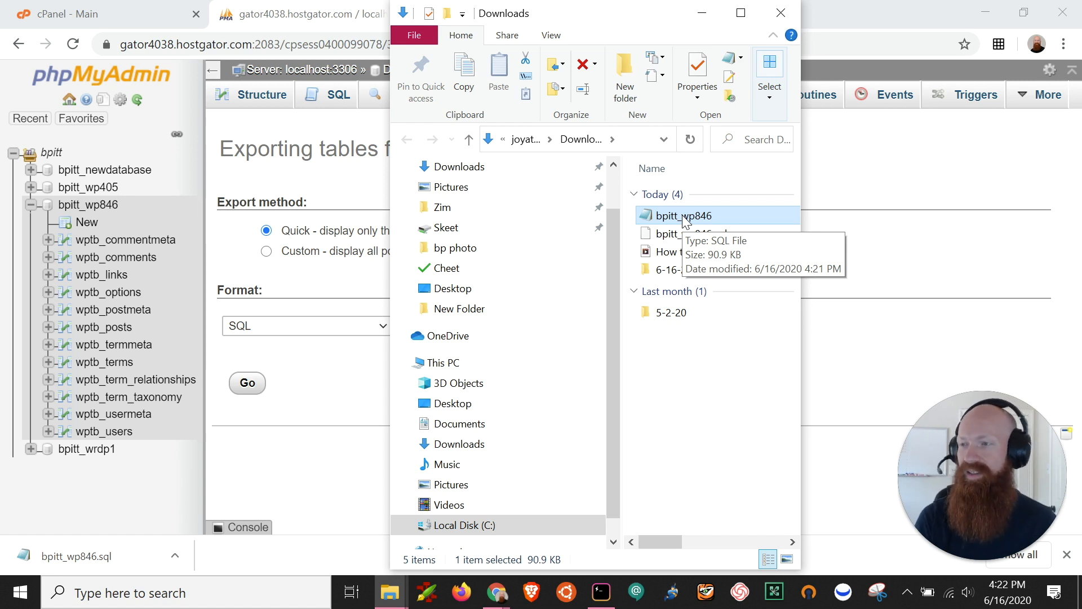
mouse_move(718, 348)
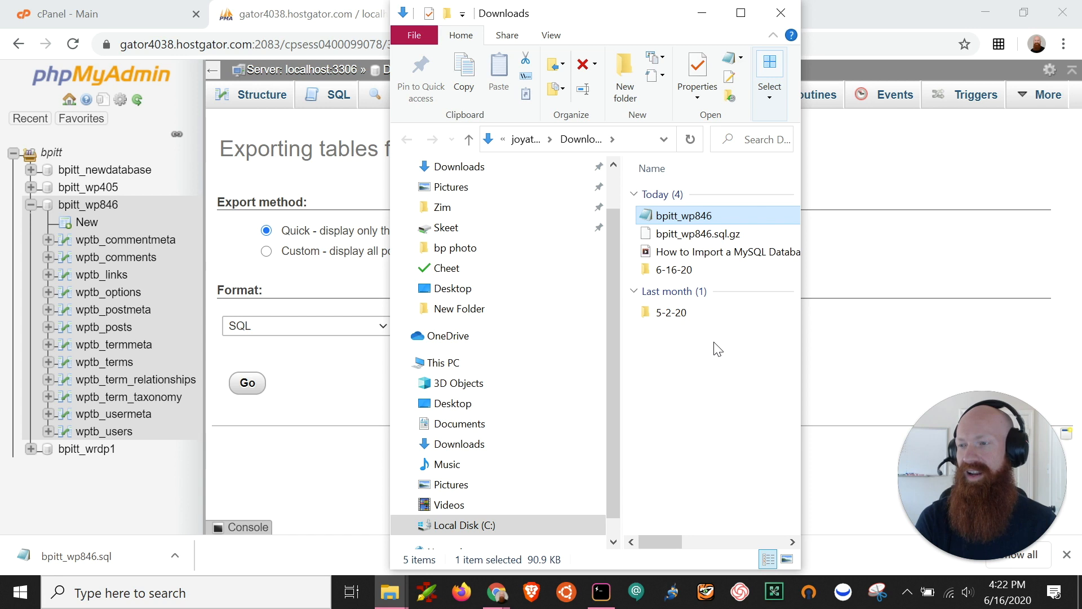